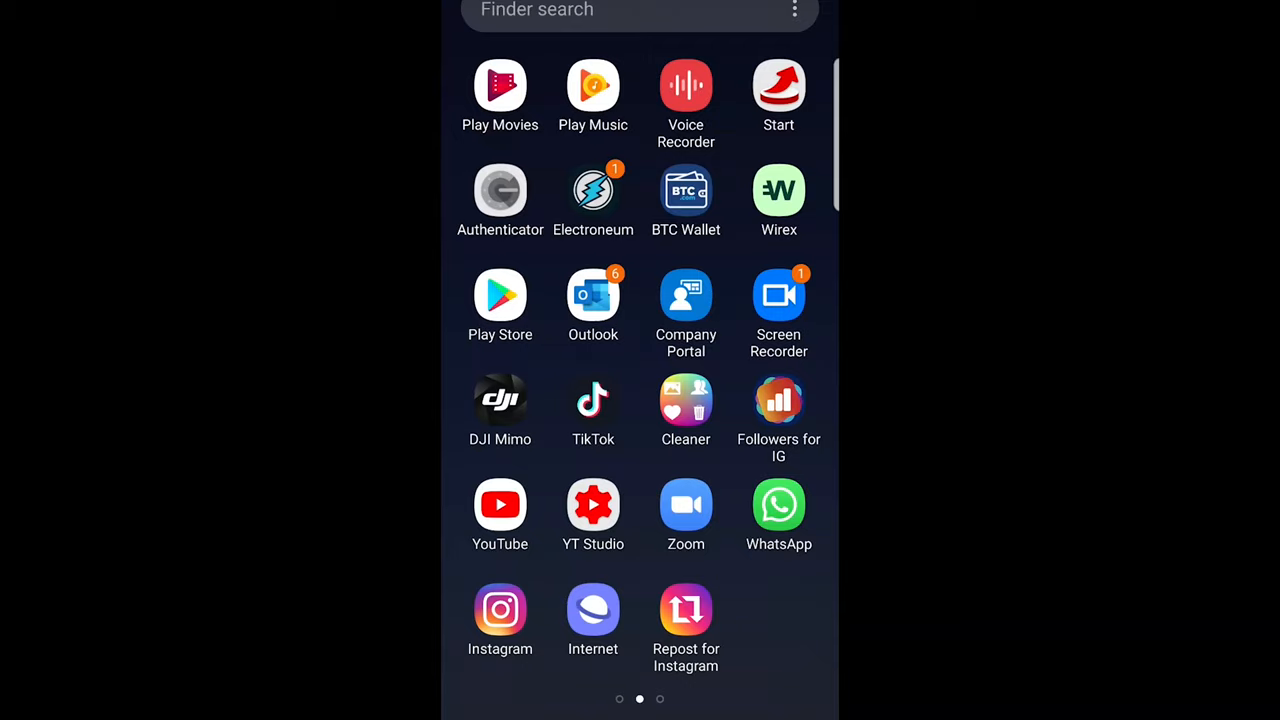
Swipe the app drawer to its last page showing Epic Games and Fortnite.
scroll("left", 3)
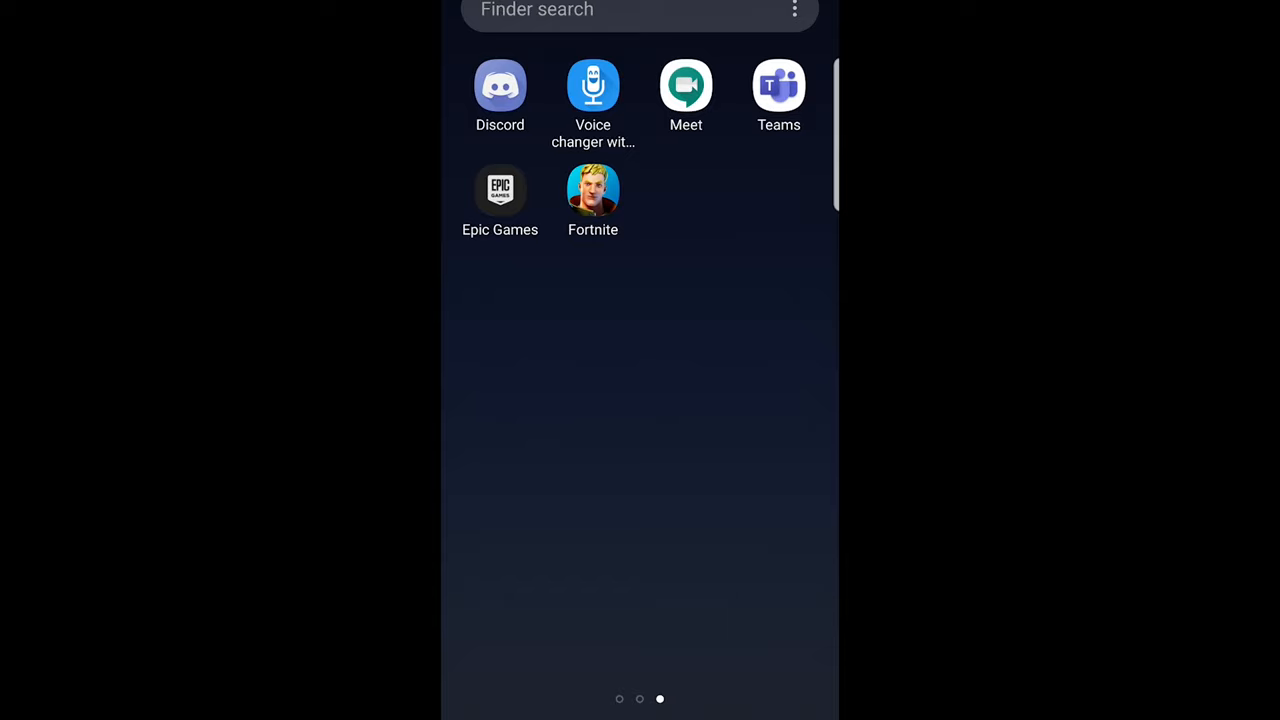
Launch Fortnite and choose 'No, Create New Account'.
left_click(593, 189)
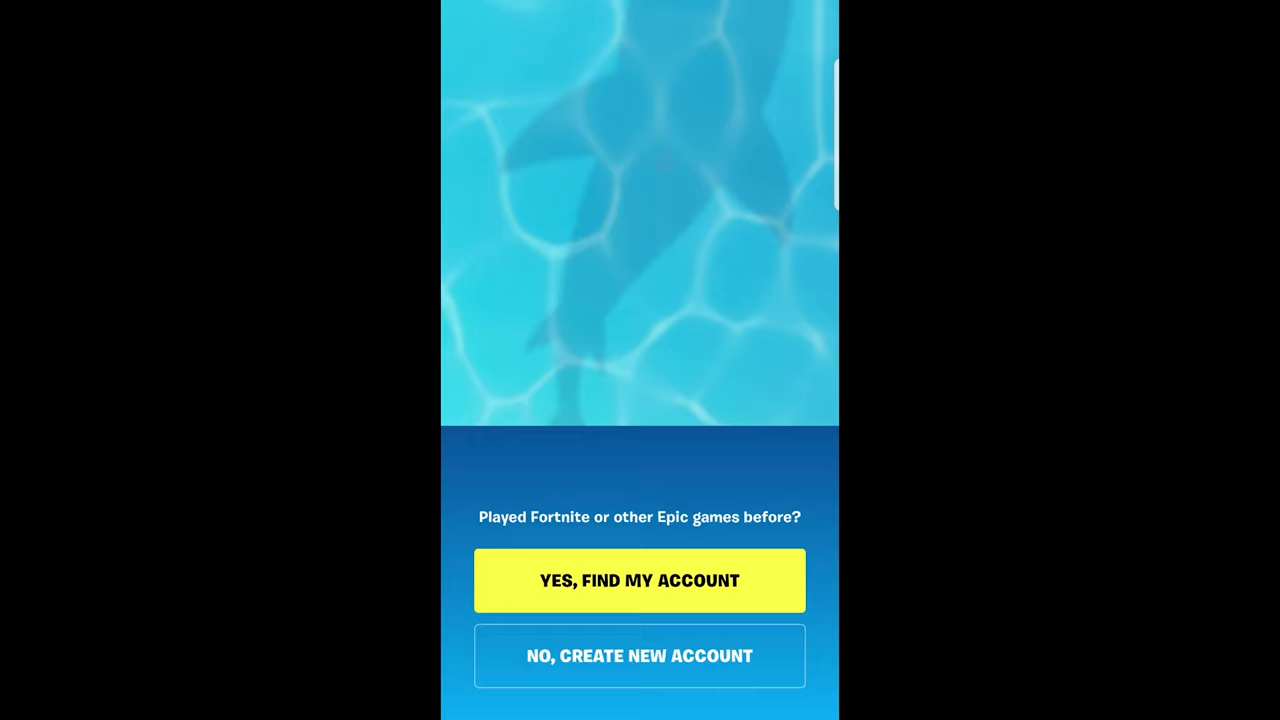
left_click(639, 656)
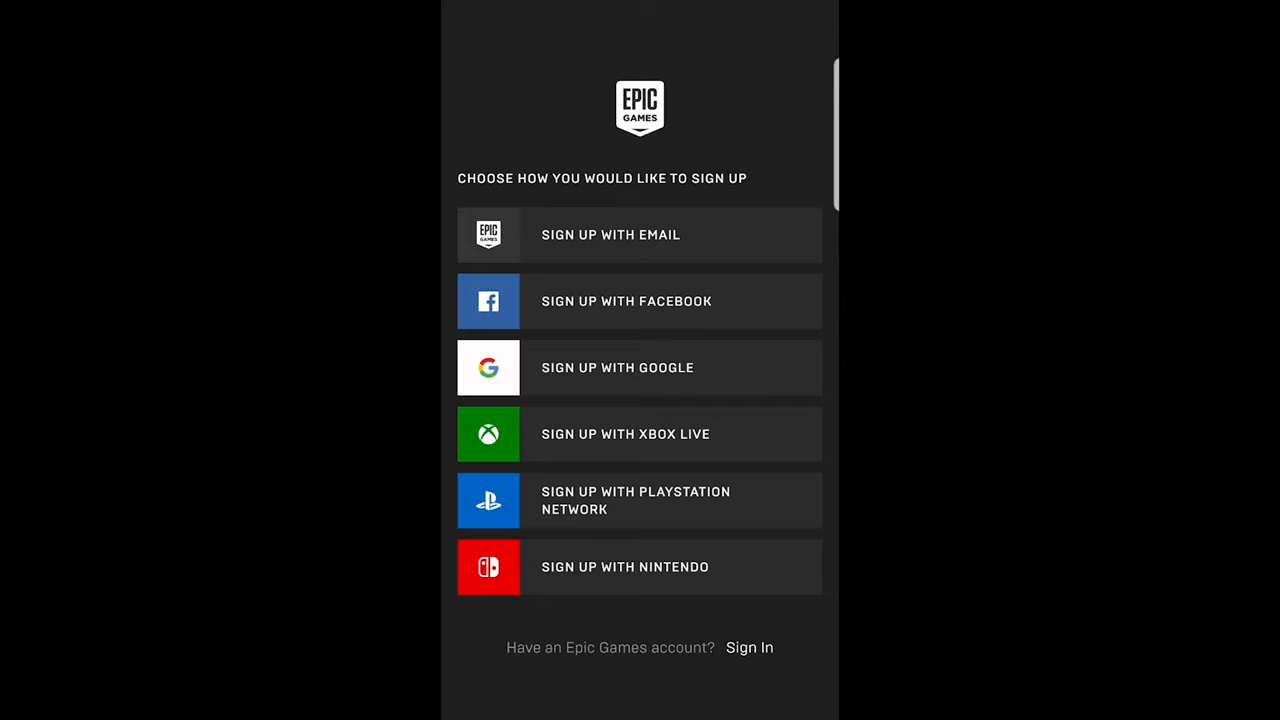
Choose email sign-up and enter first name 'Ma' and last name 'Mgd'.
left_click(610, 234)
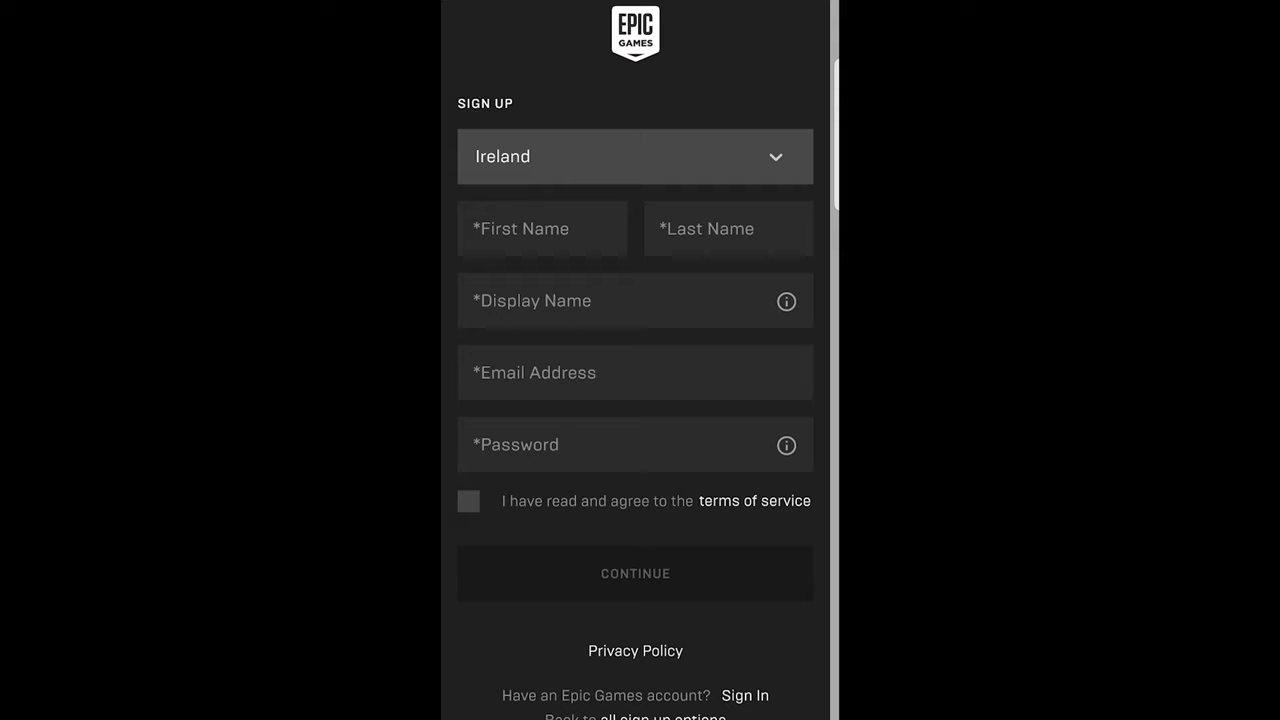
left_click(542, 228)
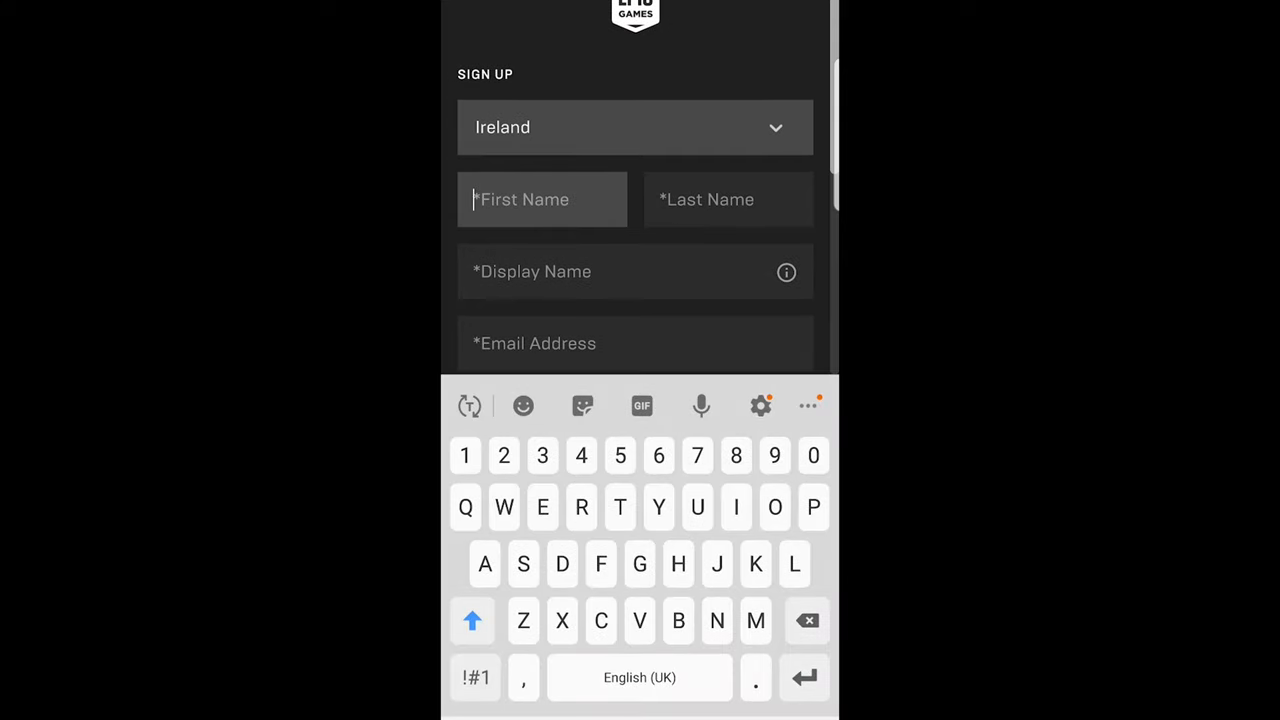
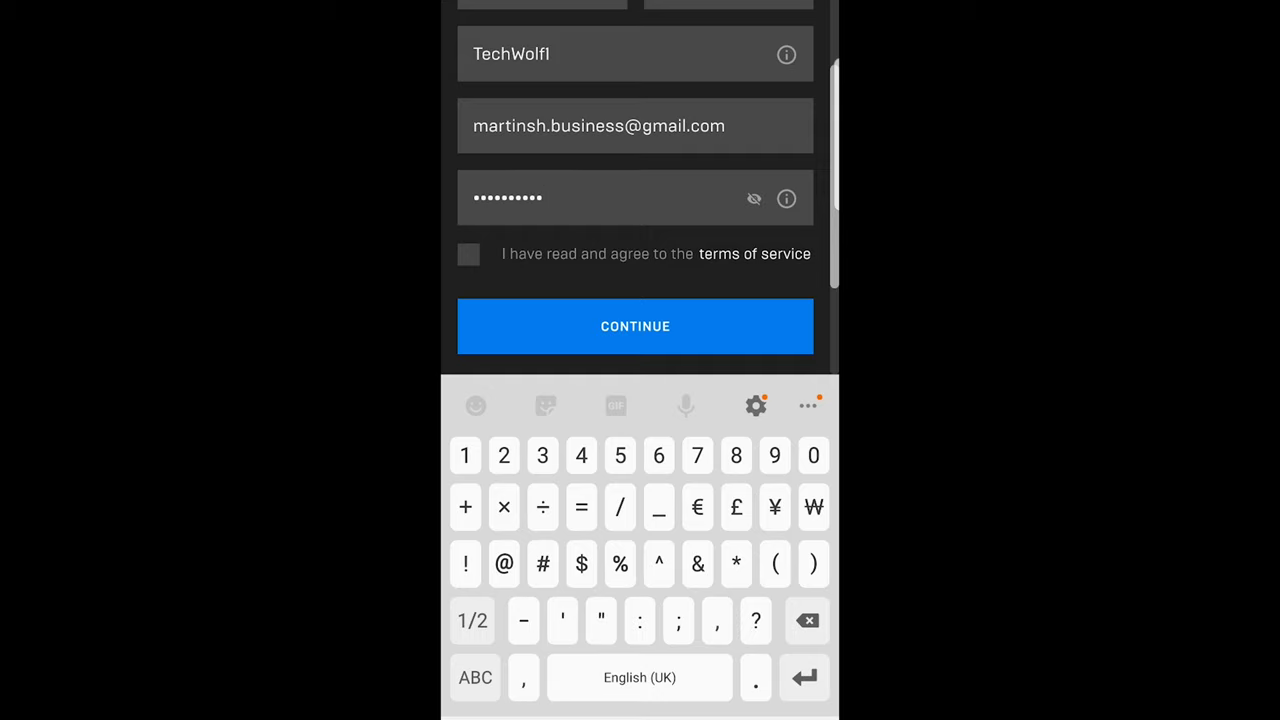
left_click(468, 253)
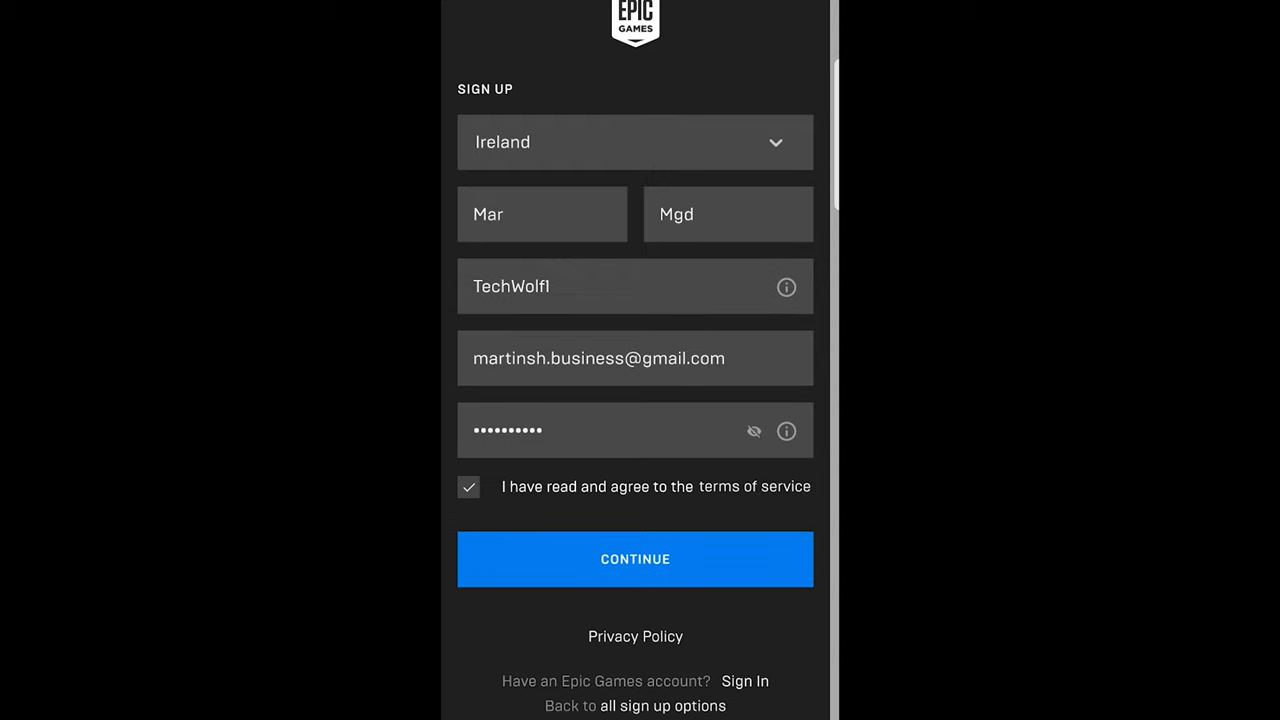
Submit the sign-up form, accept the EULA, and start playing Fortnite.
left_click(635, 559)
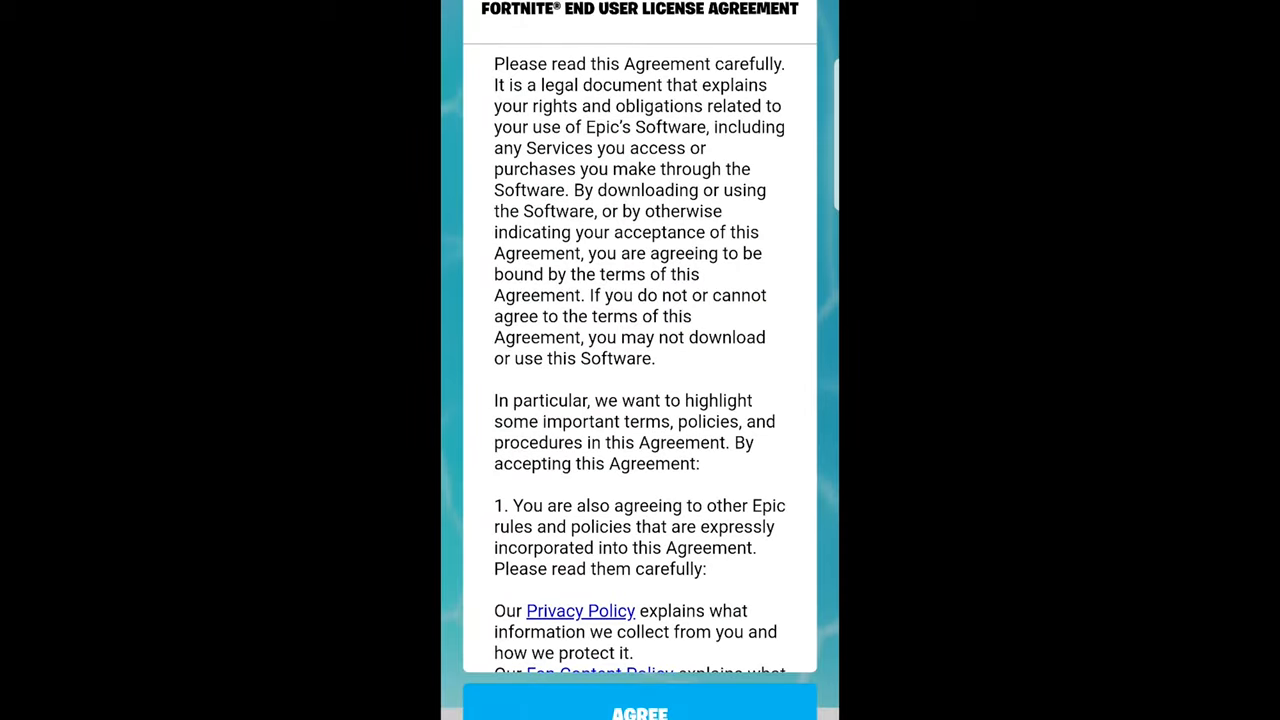
left_click(639, 711)
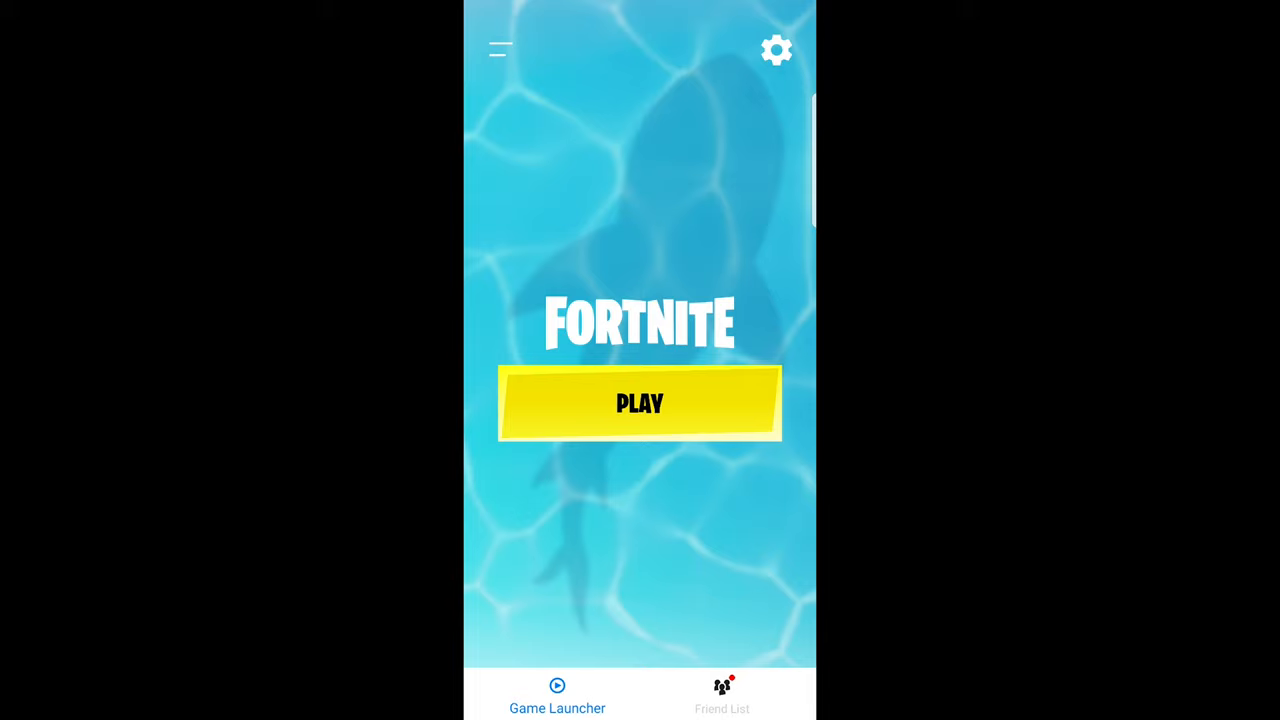
left_click(639, 403)
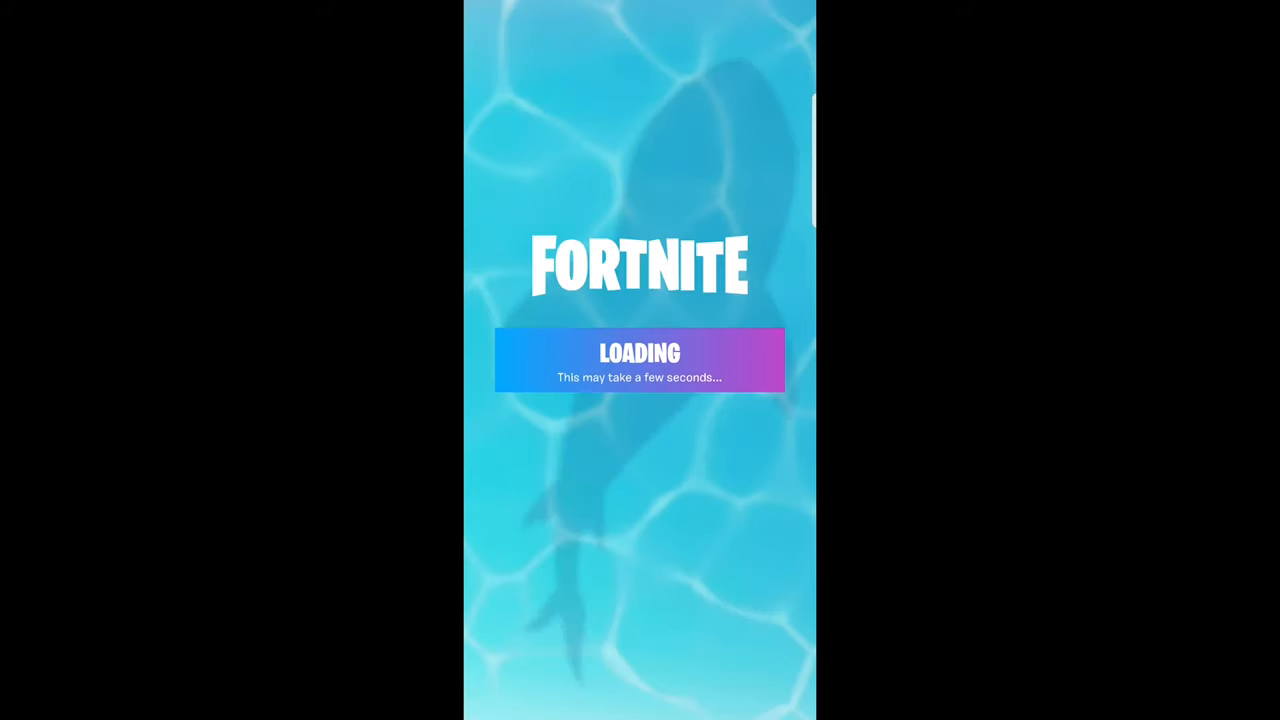